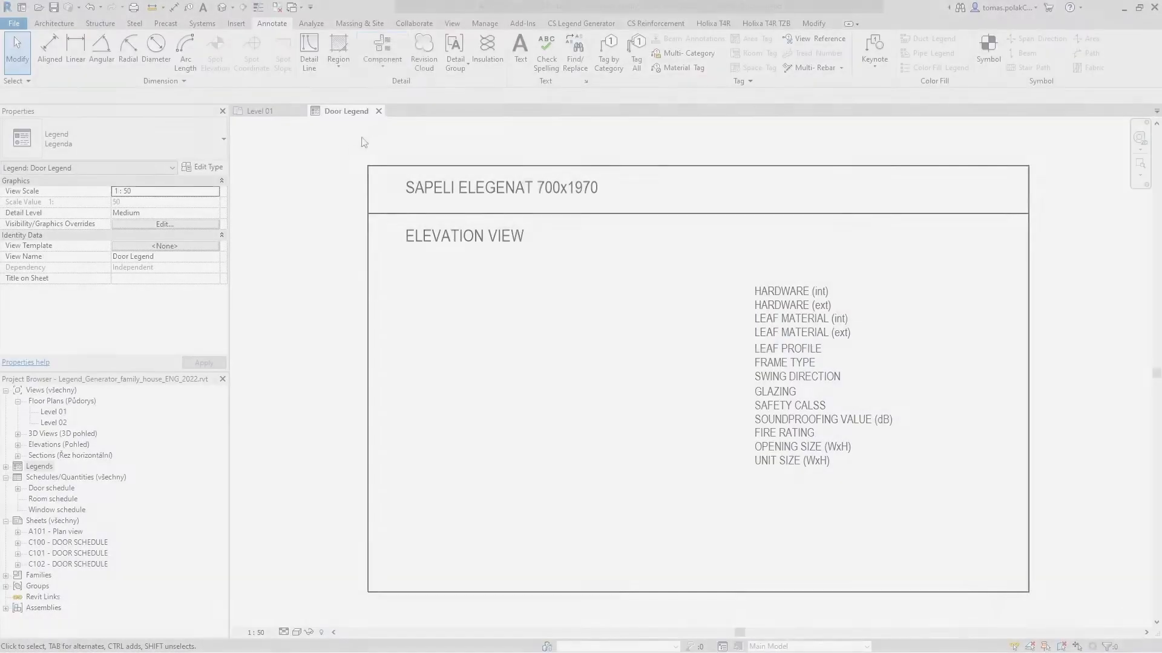
Generate door schedule sheets C100–C102 for the Doors category using the Door schedule.
left_click(381, 50)
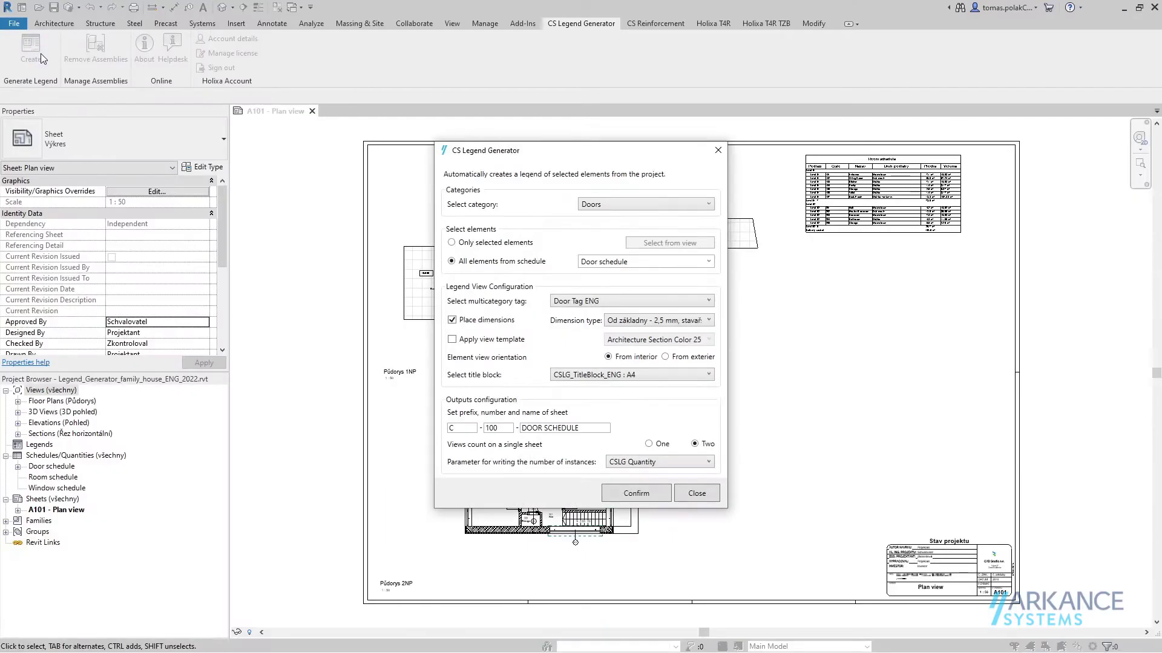
left_click(635, 493)
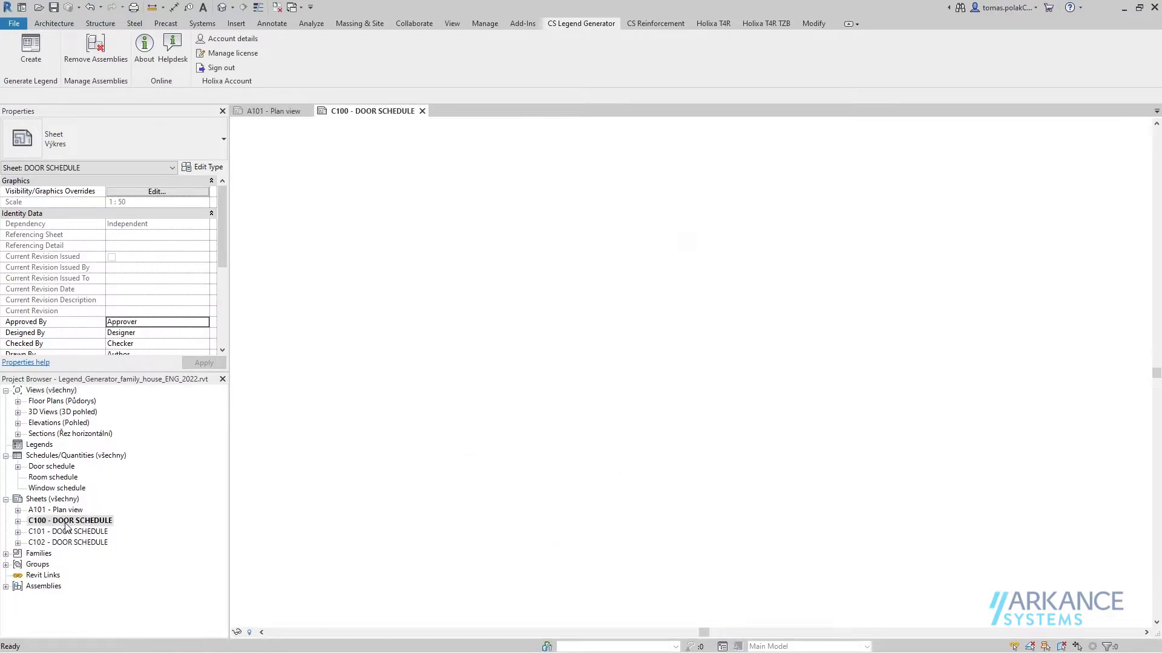
Review sheet C101's door legends, then show the Level 01 plan beside sheet C100.
double_click(70, 531)
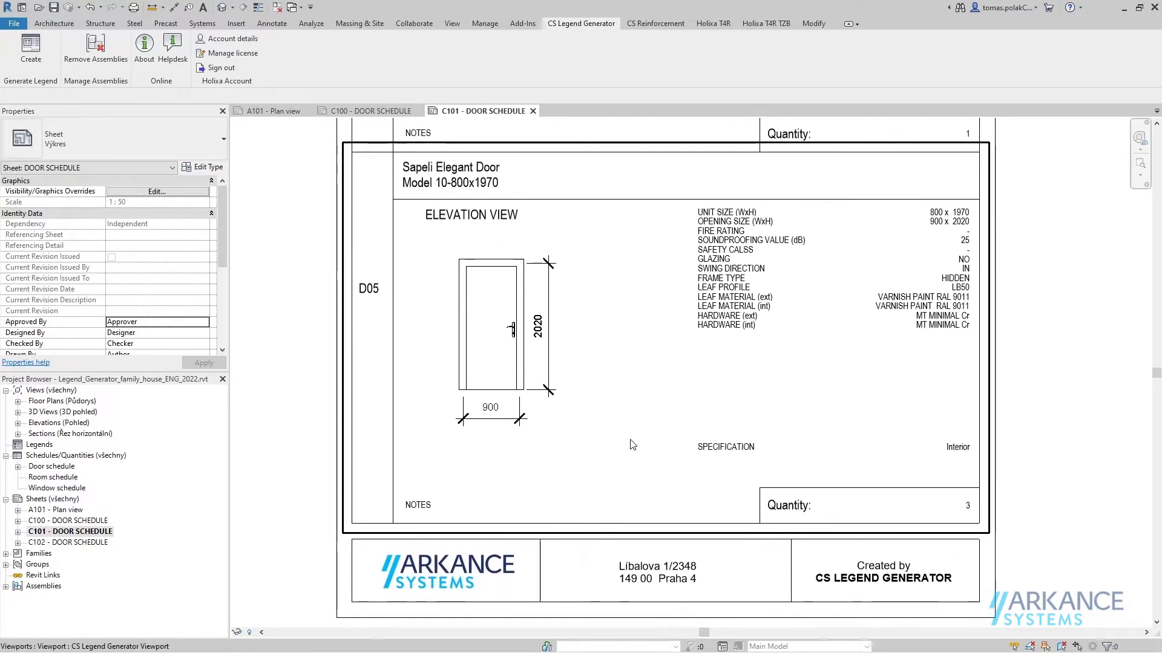
left_click_drag(652, 374, 701, 369)
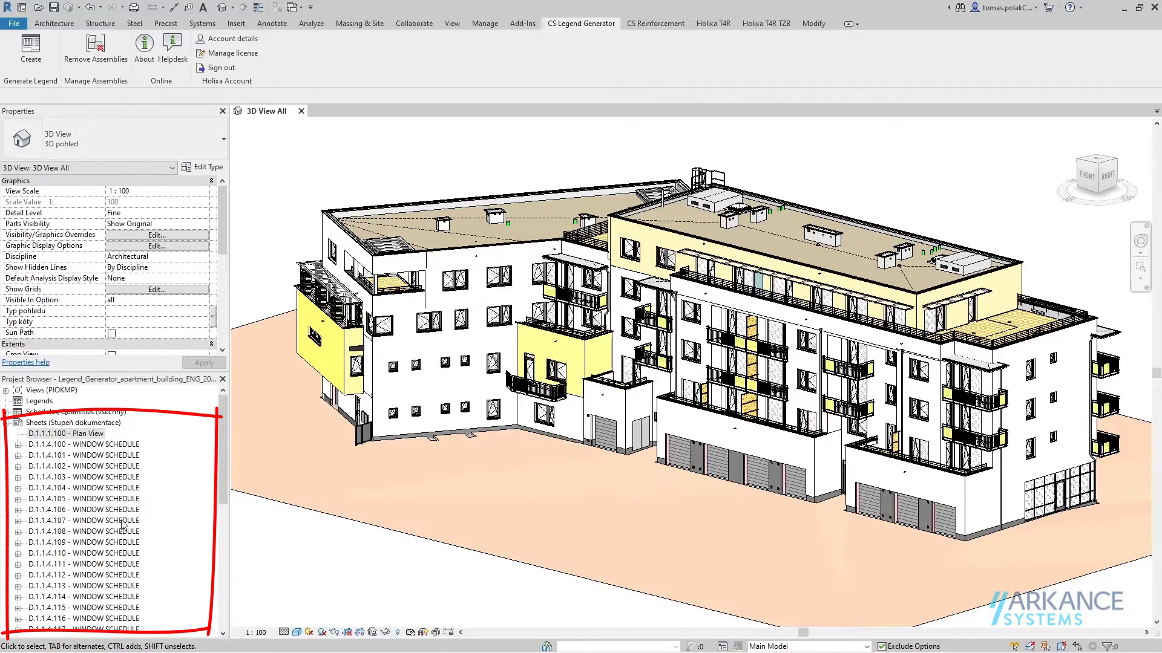
double_click(85, 520)
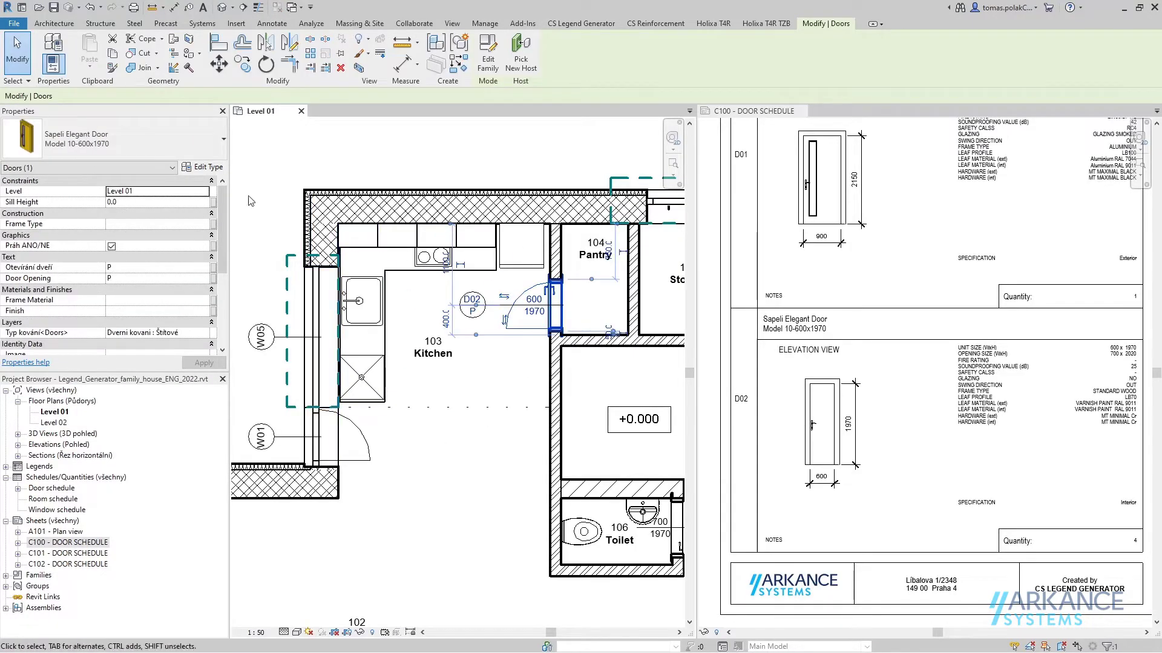
Set the Sapeli Elegant door type's Width to 700 so legend D02 on C100 updates.
left_click(207, 167)
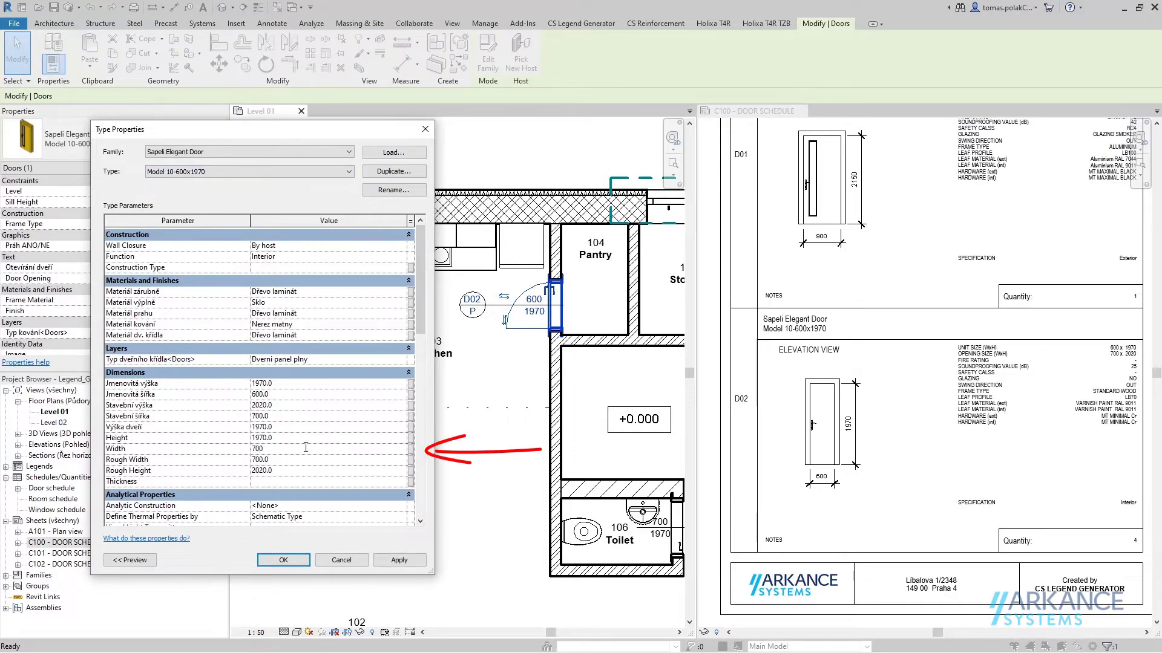
left_click(398, 559)
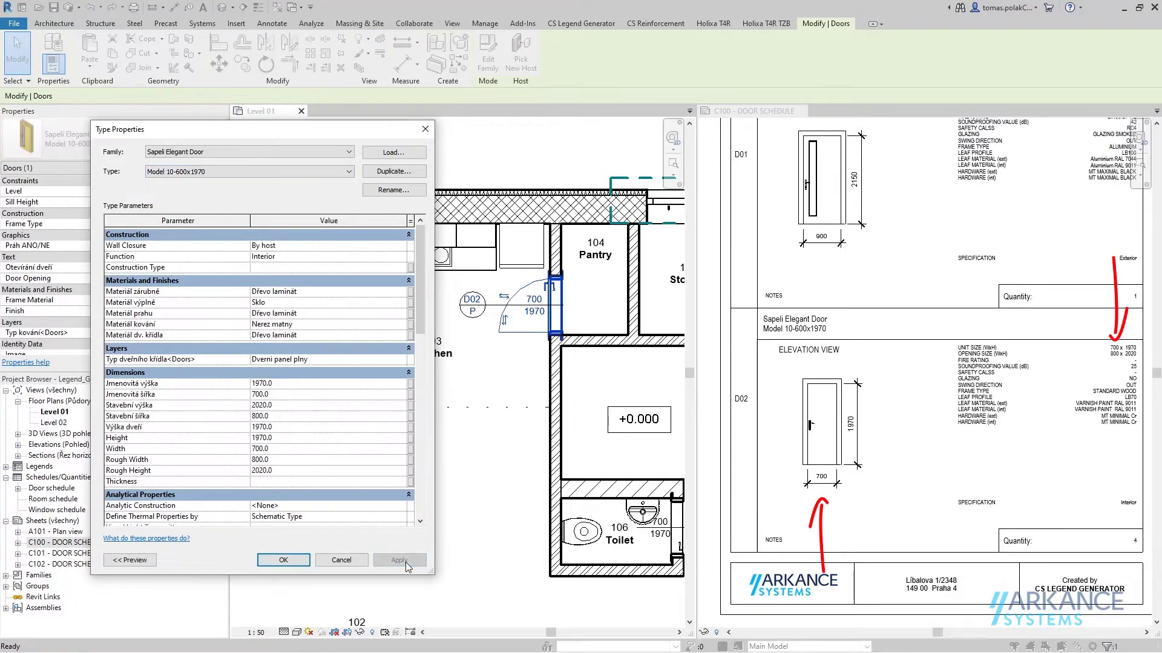